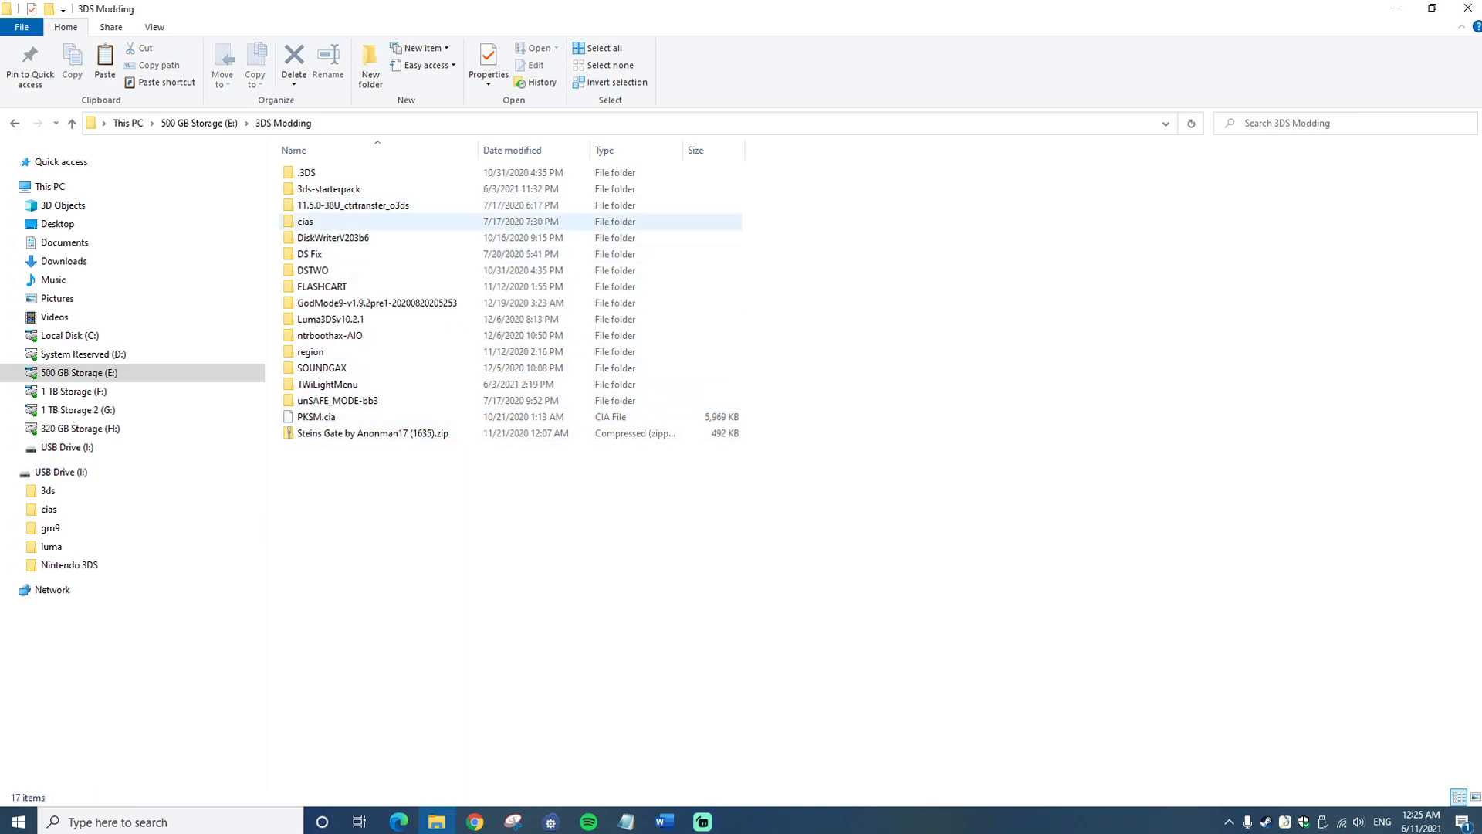
mouse_move(367, 204)
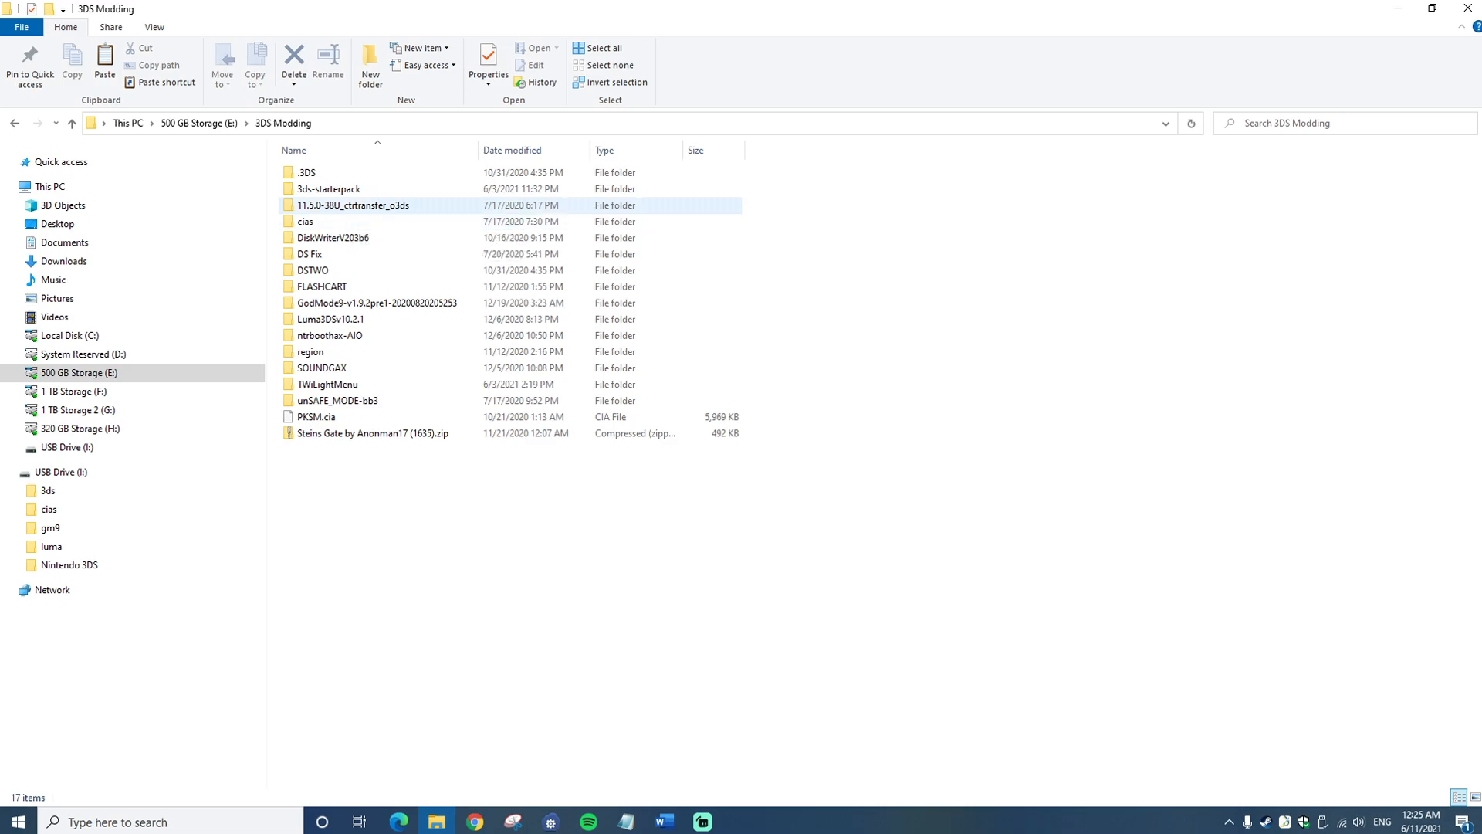
mouse_move(353, 205)
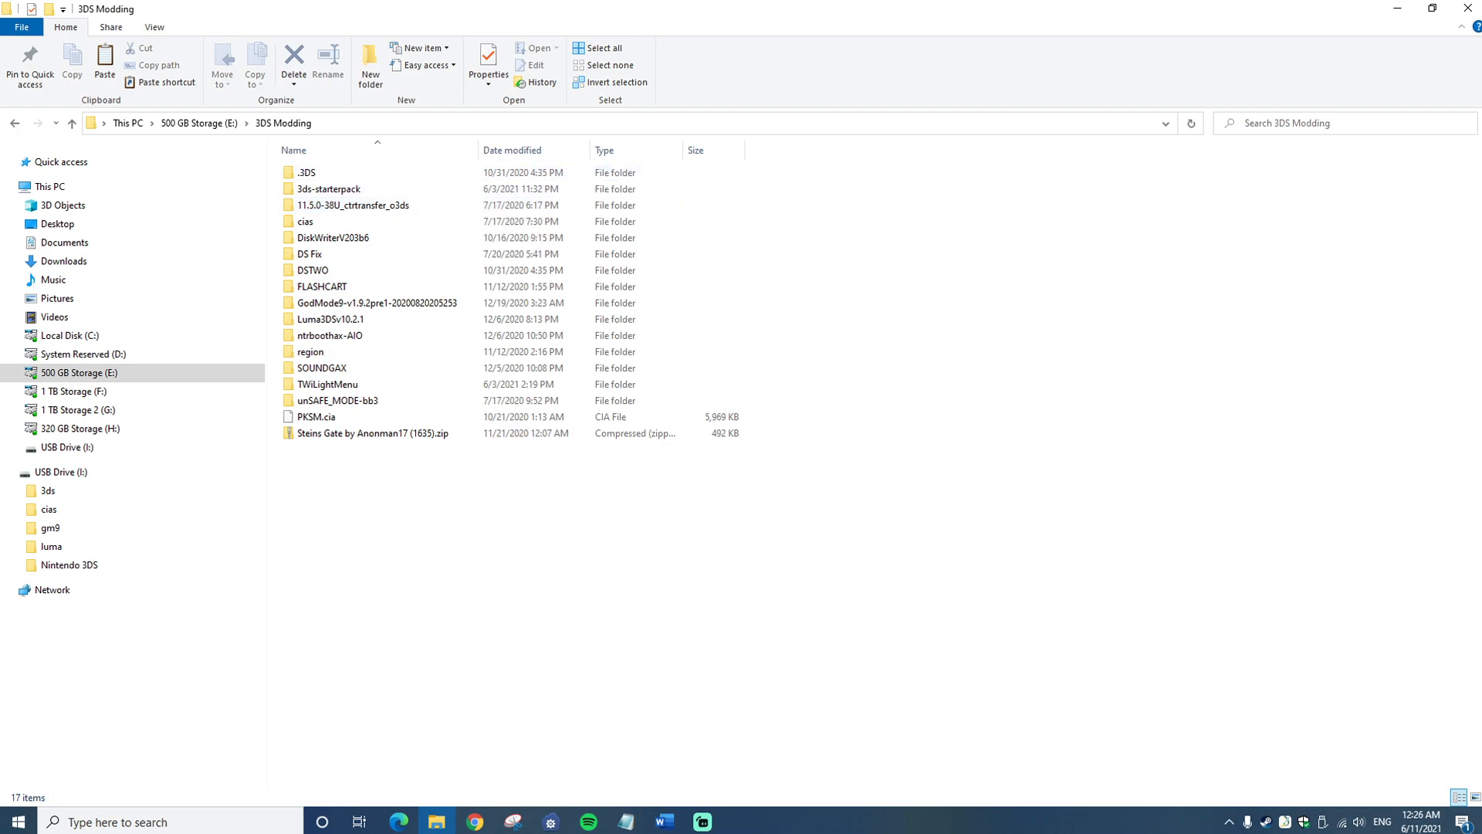
Copy the 11.5.0-38U CTRTransfer .bin image from its folder into the SD card's gm9 folder
left_click(475, 821)
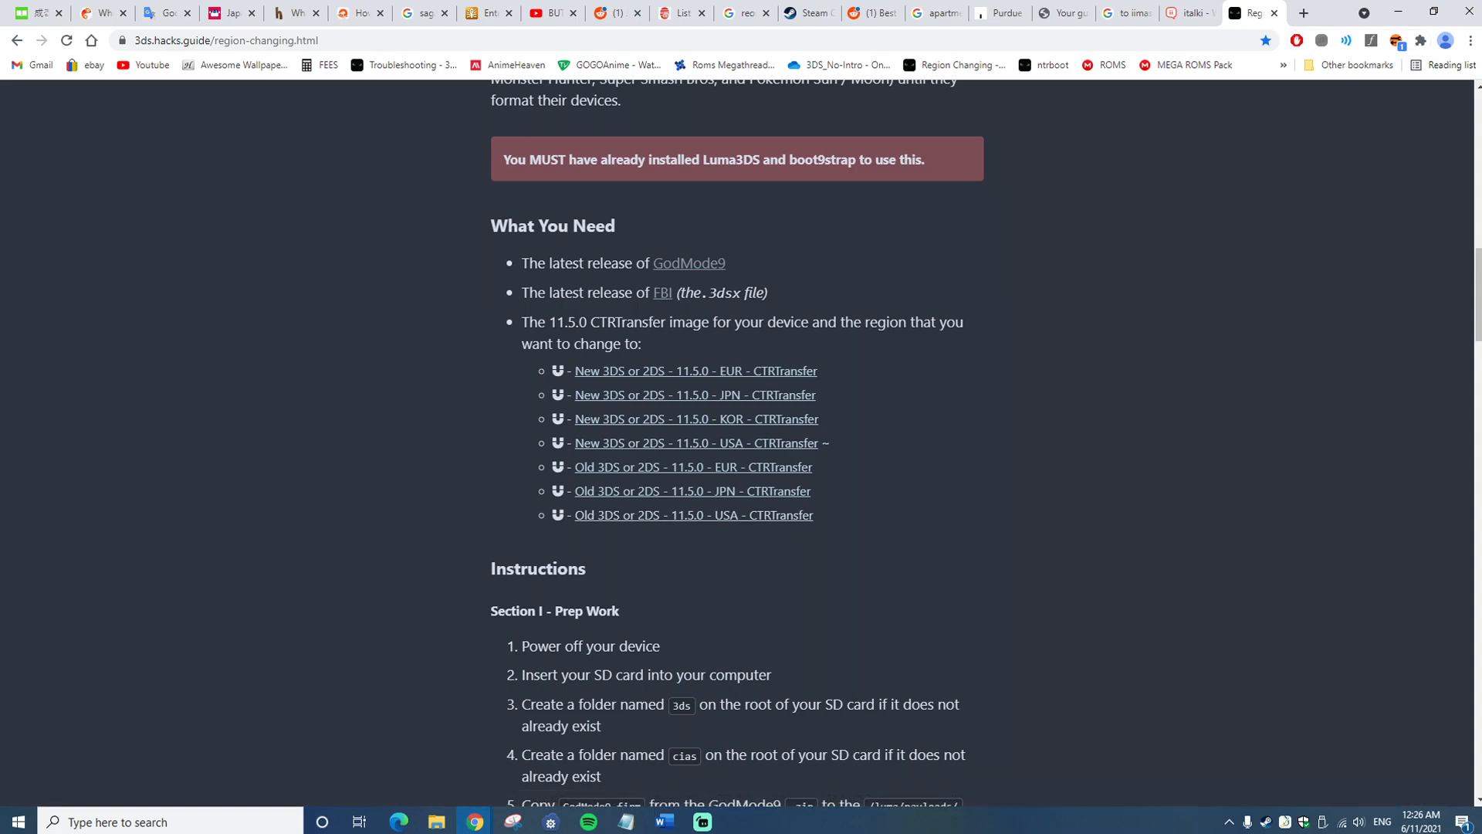
left_click(436, 821)
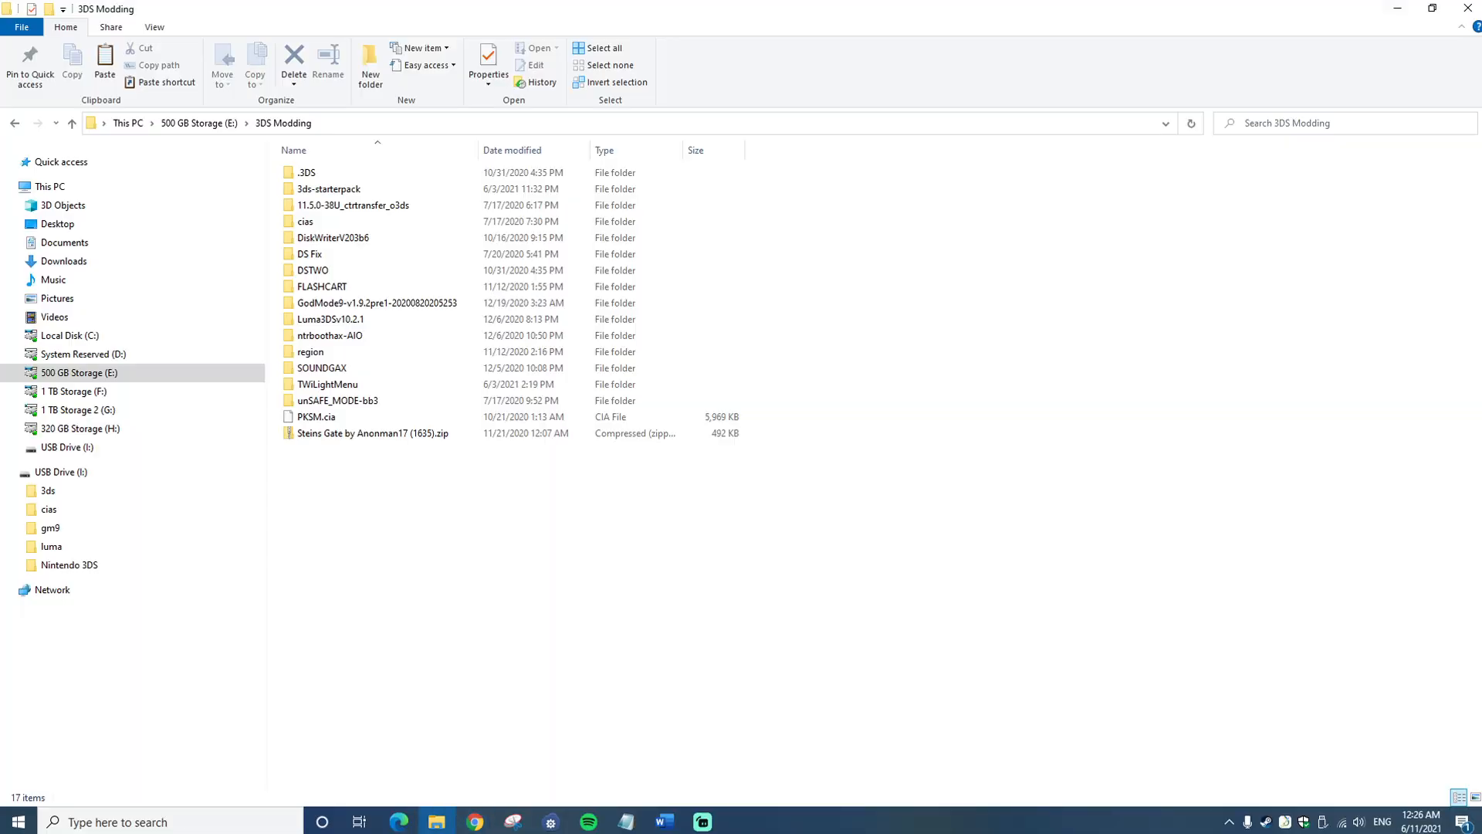
double_click(353, 206)
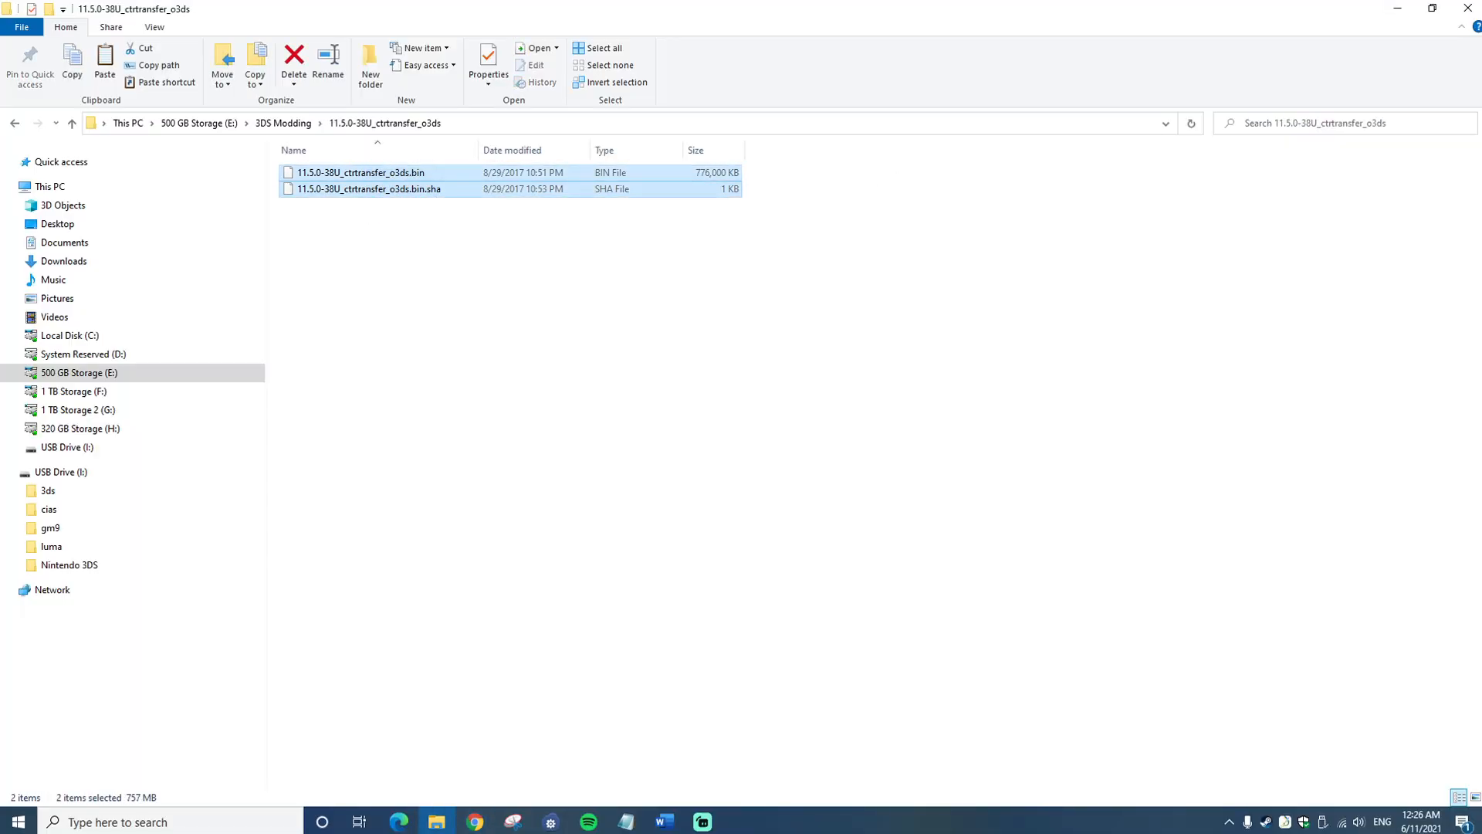
left_click(364, 172)
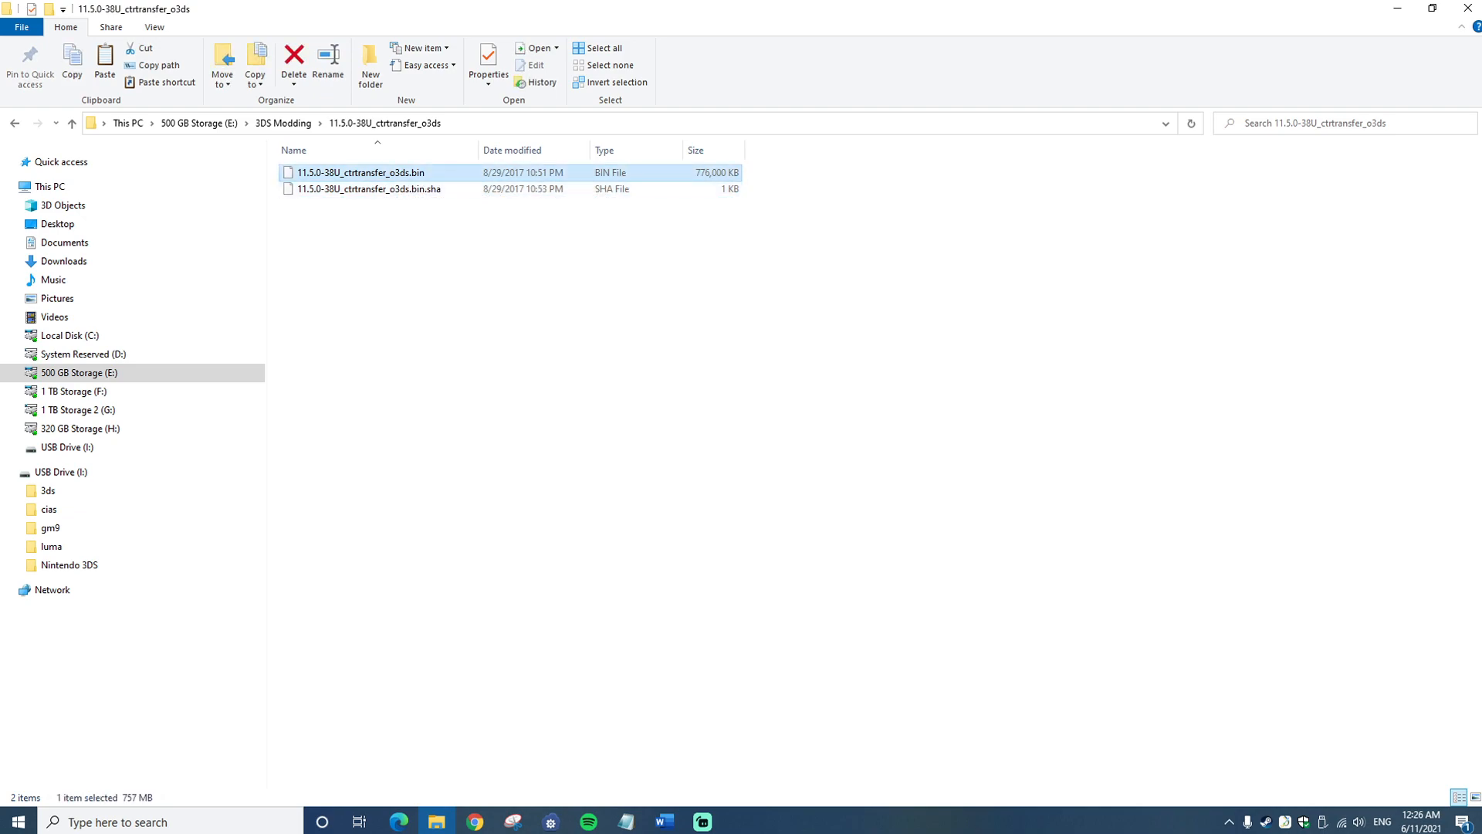
left_click(369, 189)
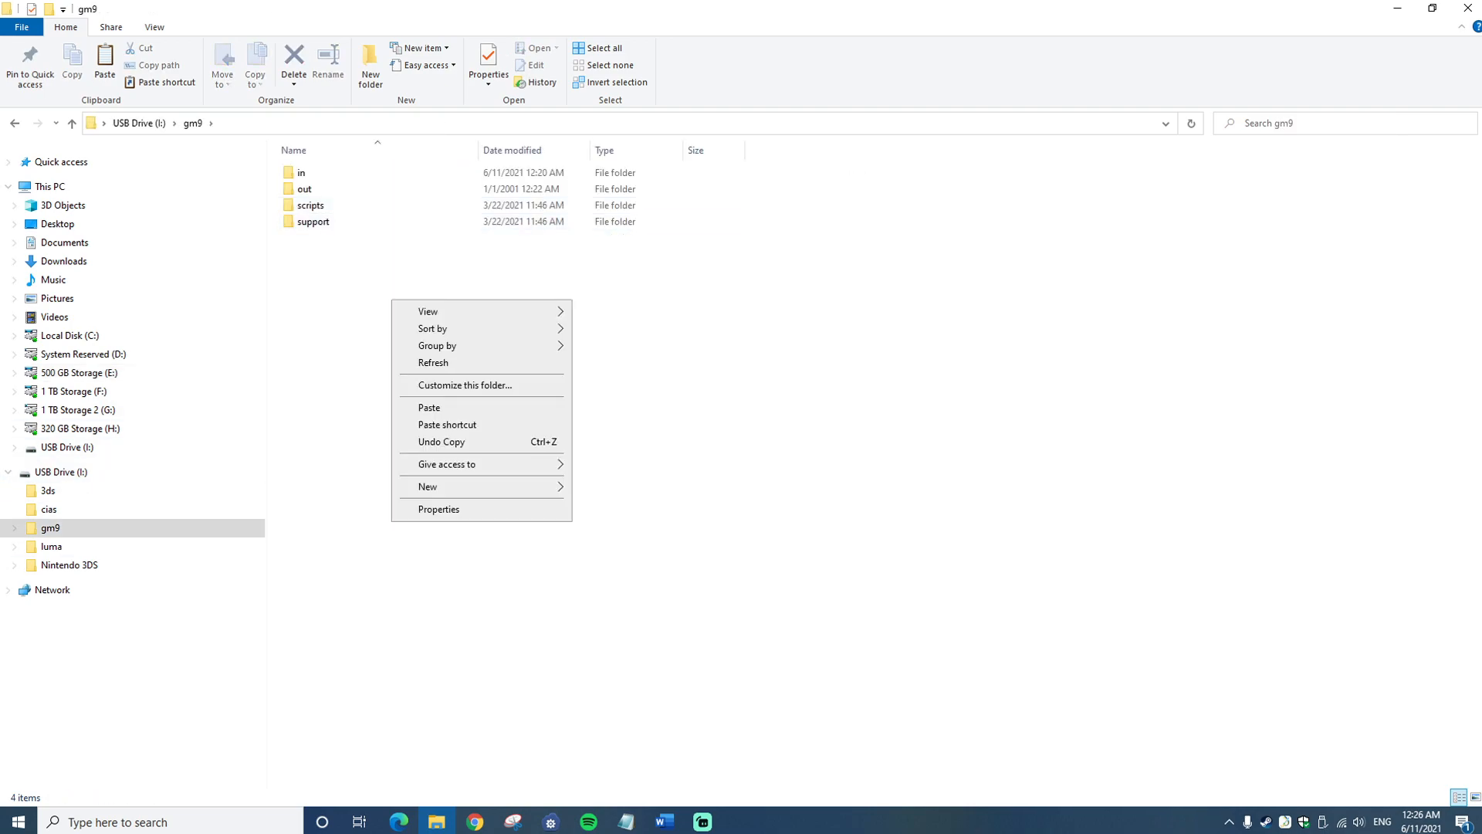
left_click(429, 406)
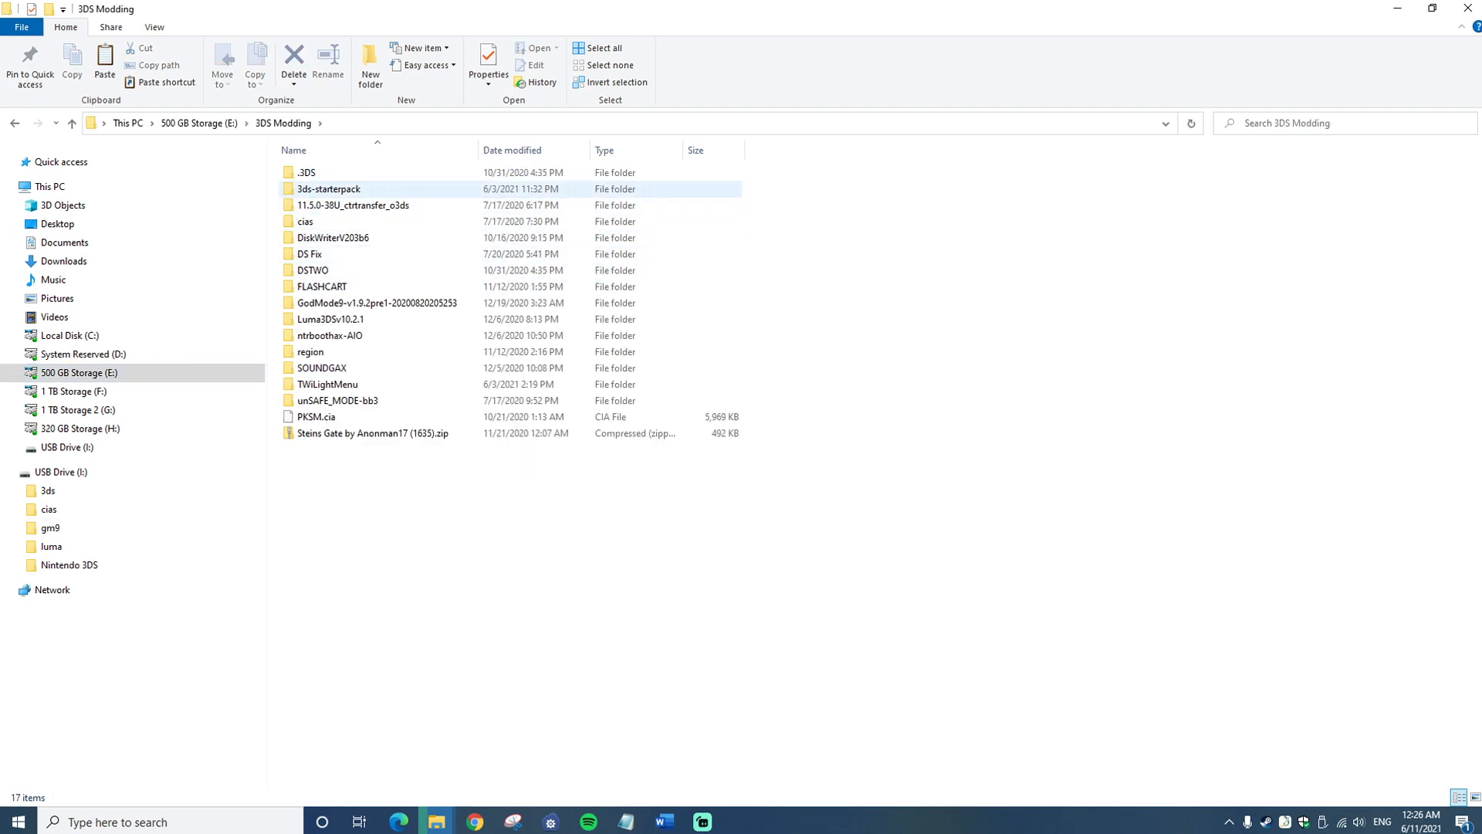
Copy TWLFix-CFW.3dsx from the DS Fix folder into the SD card's 3ds folder
double_click(316, 253)
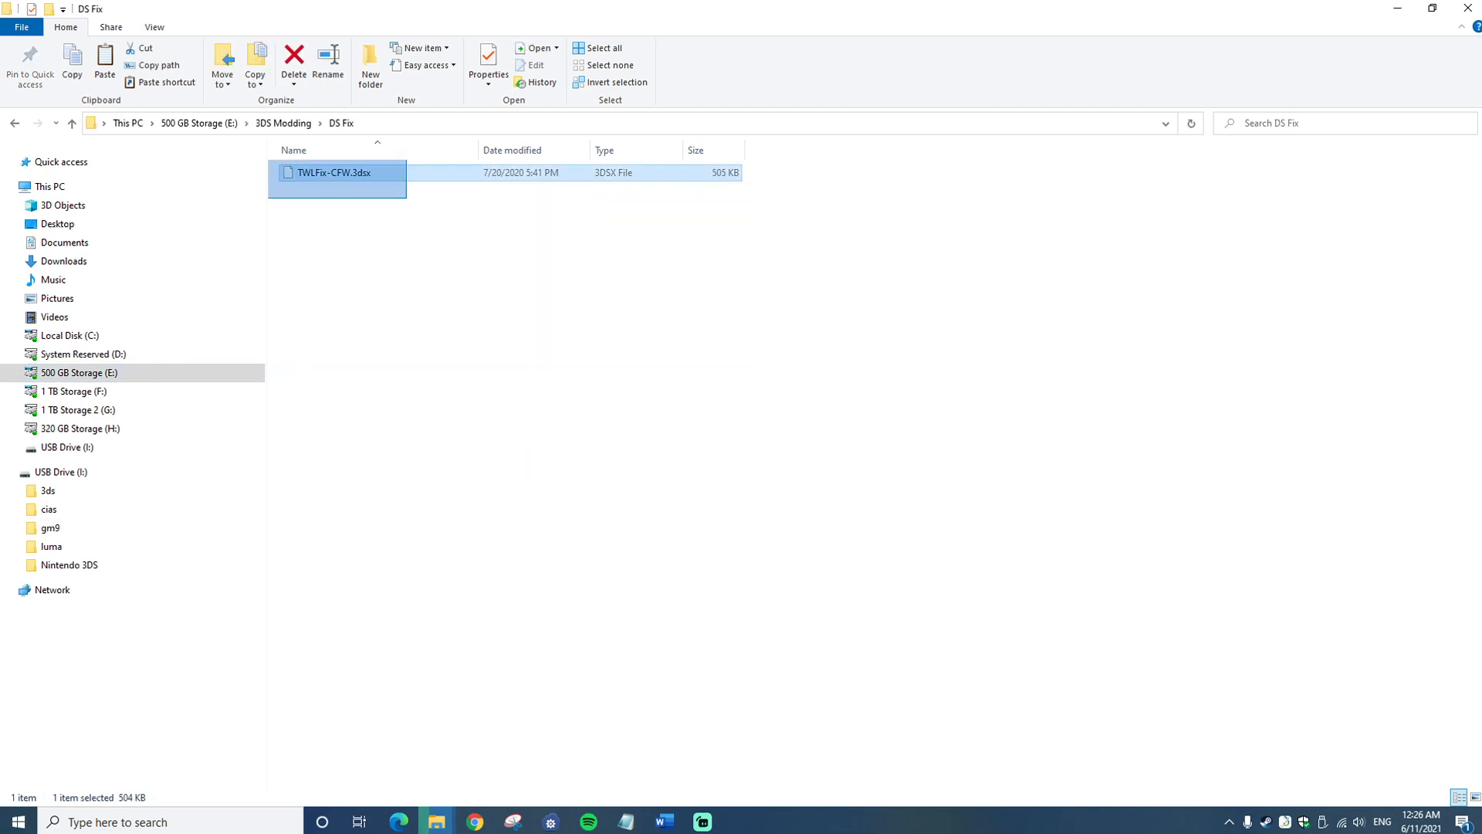
left_click(693, 370)
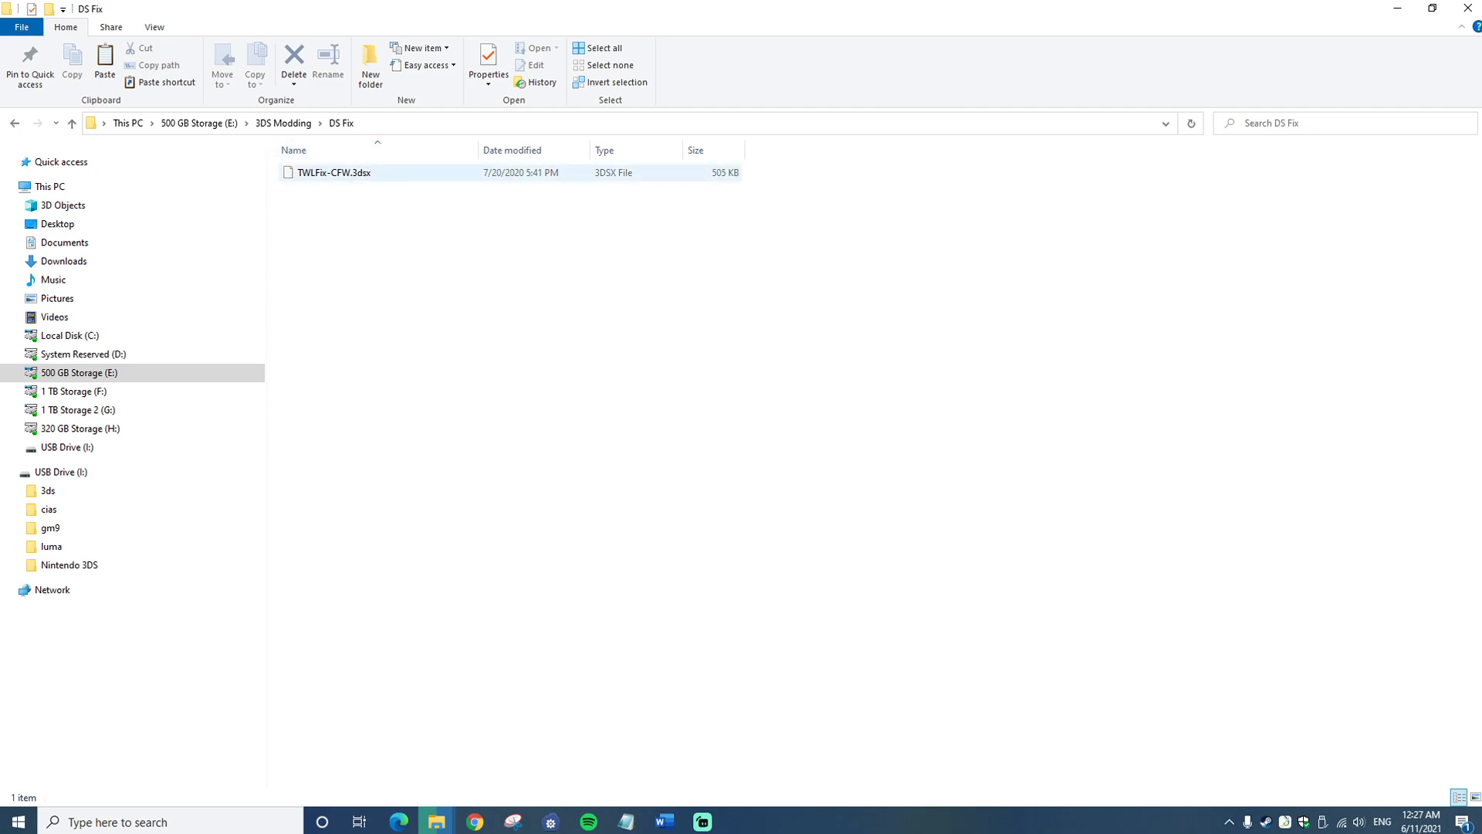
left_click(329, 172)
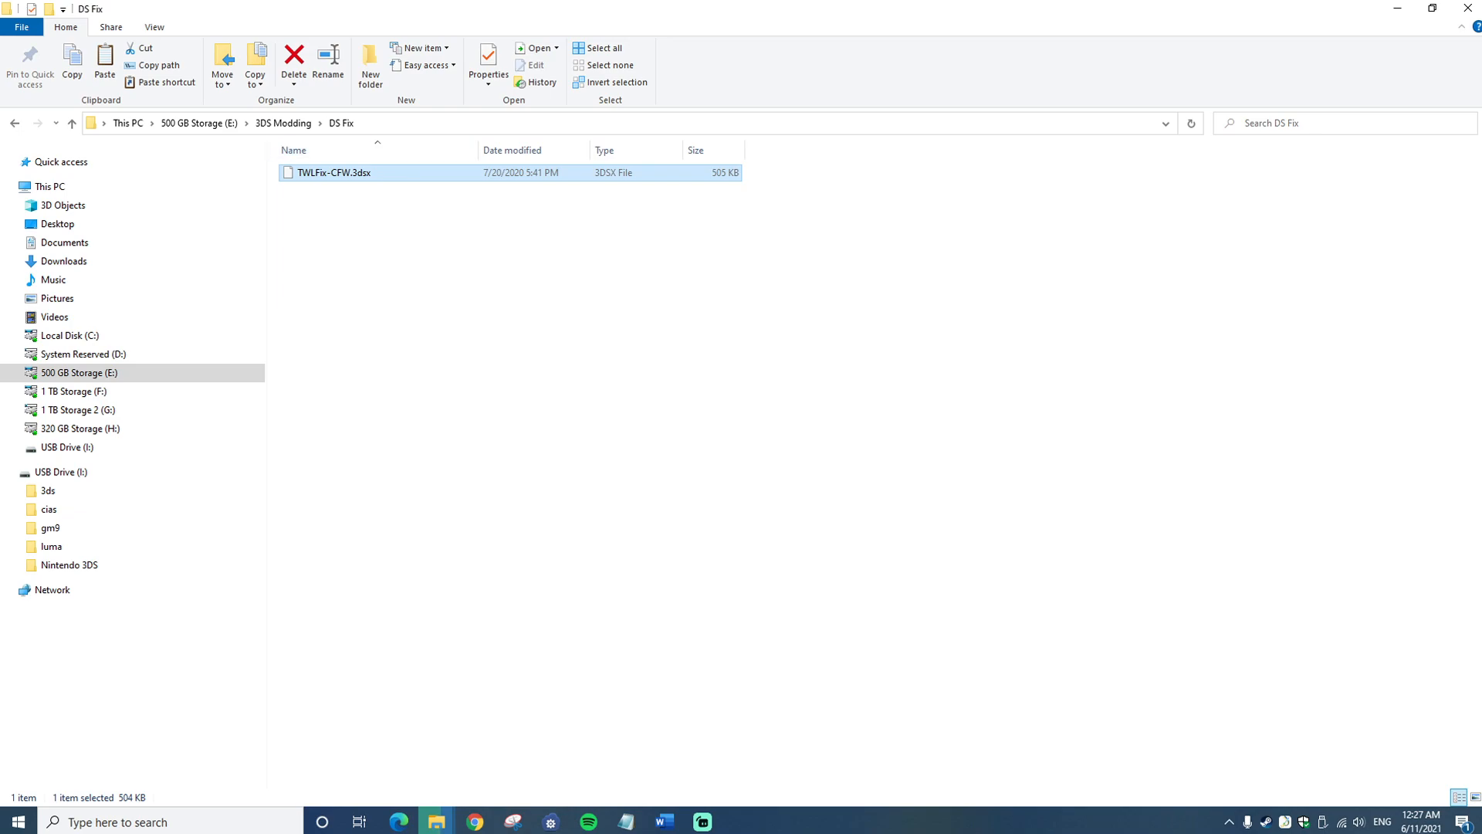
left_click(48, 490)
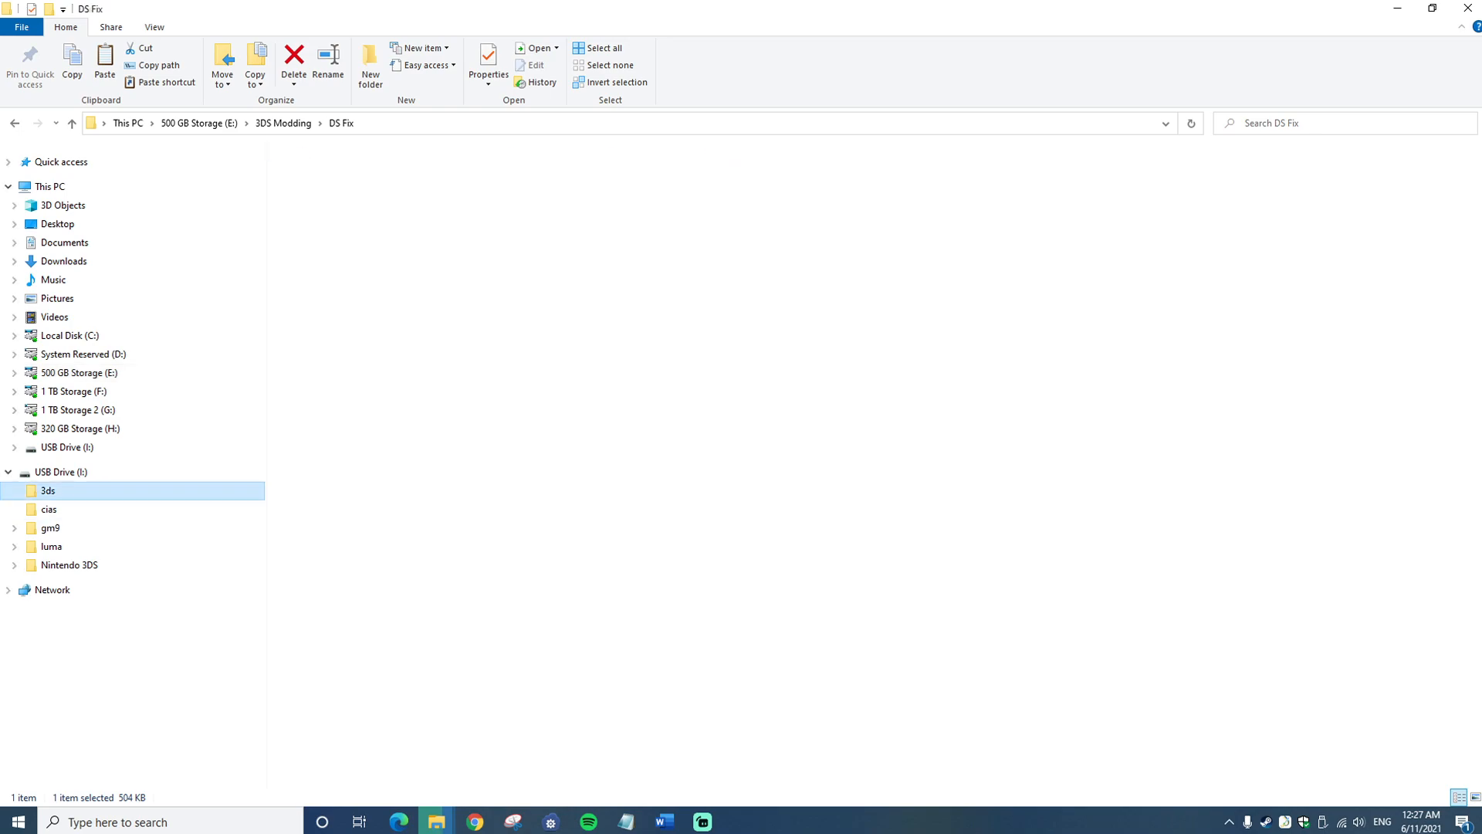
double_click(47, 490)
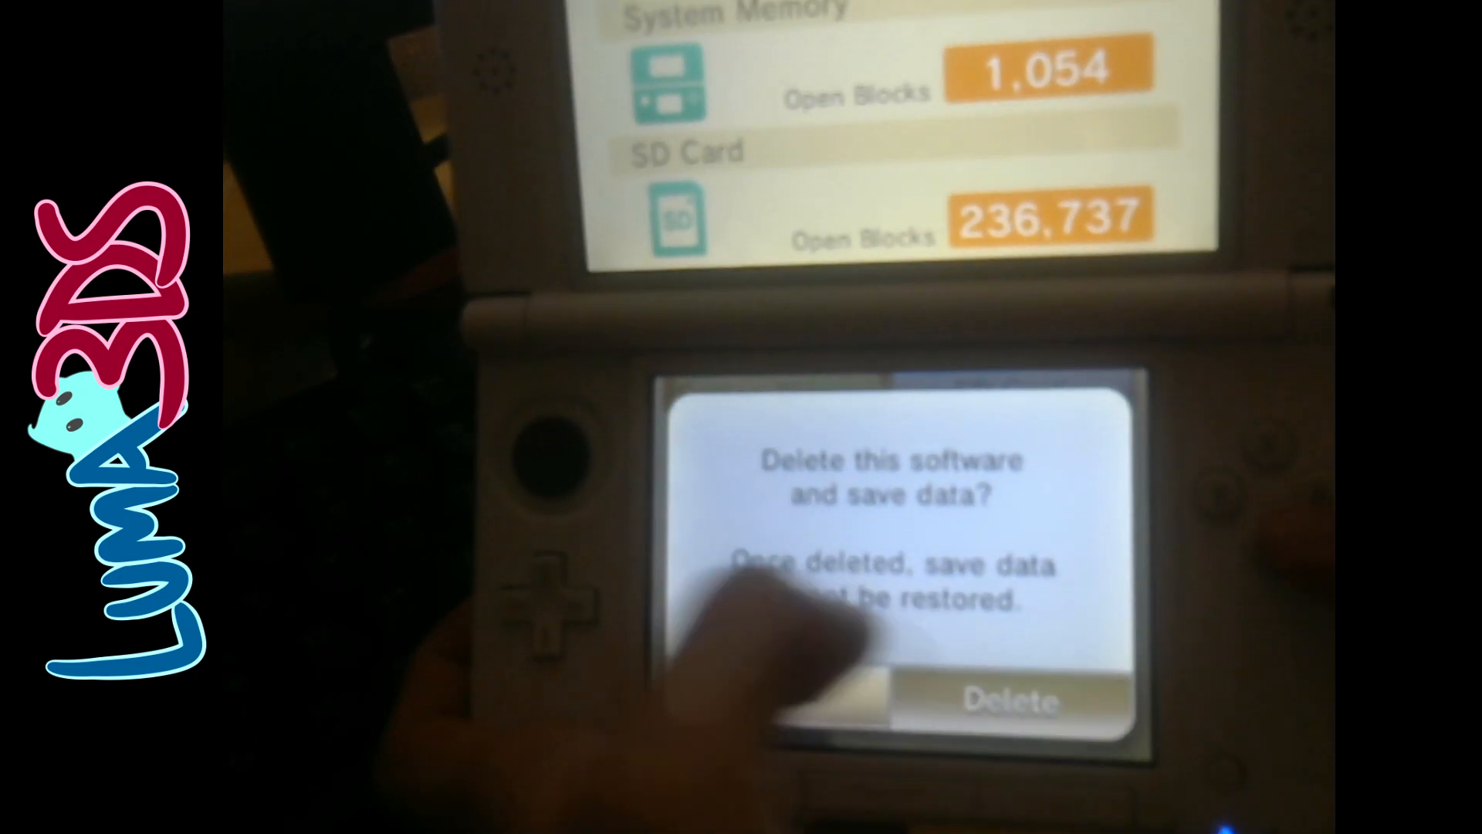
Confirm deleting the DSiWare software and its save data from system memory
left_click(1002, 702)
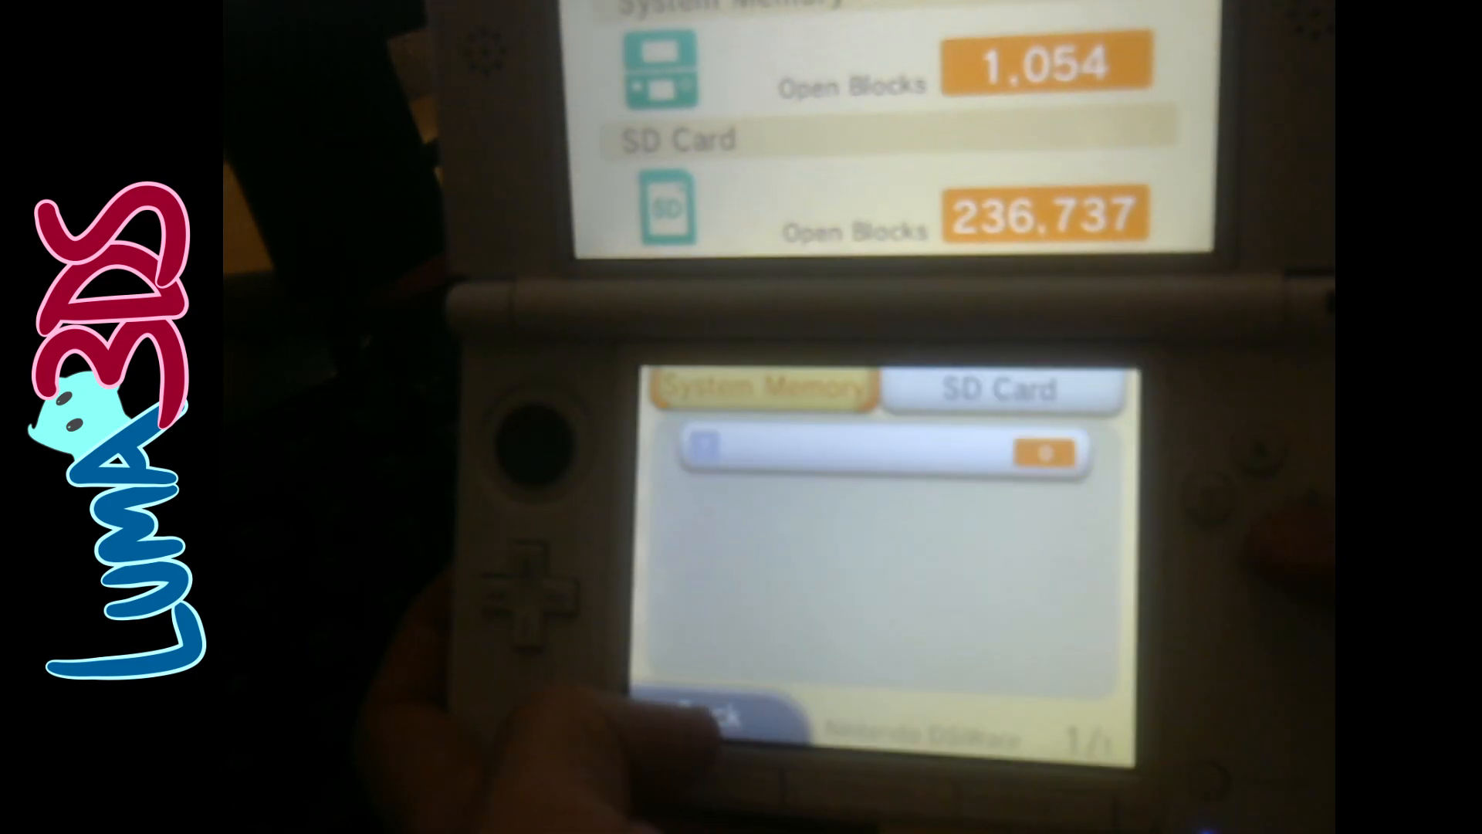